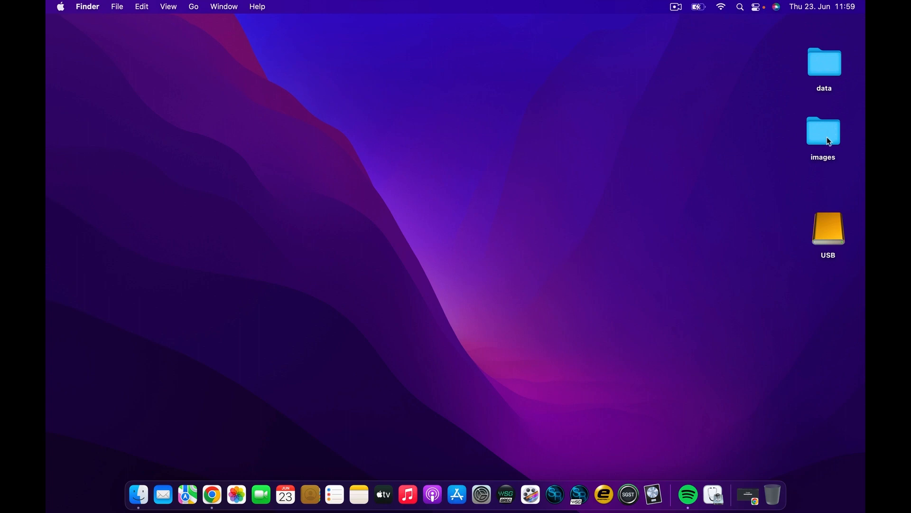
Step: Open the desktop images folder and select the Install macOS 13 beta installer
{"action": "double_click", "coordinate": [823, 131]}
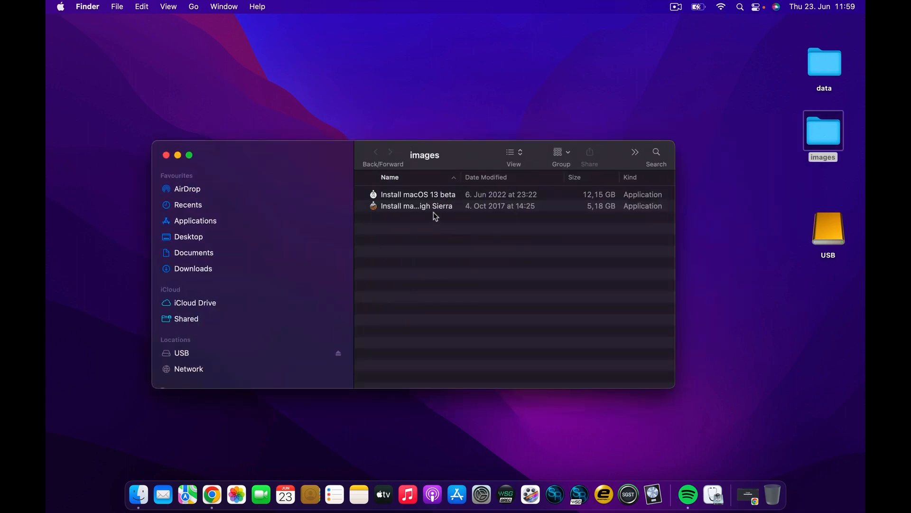
{"action": "left_click", "coordinate": [417, 194]}
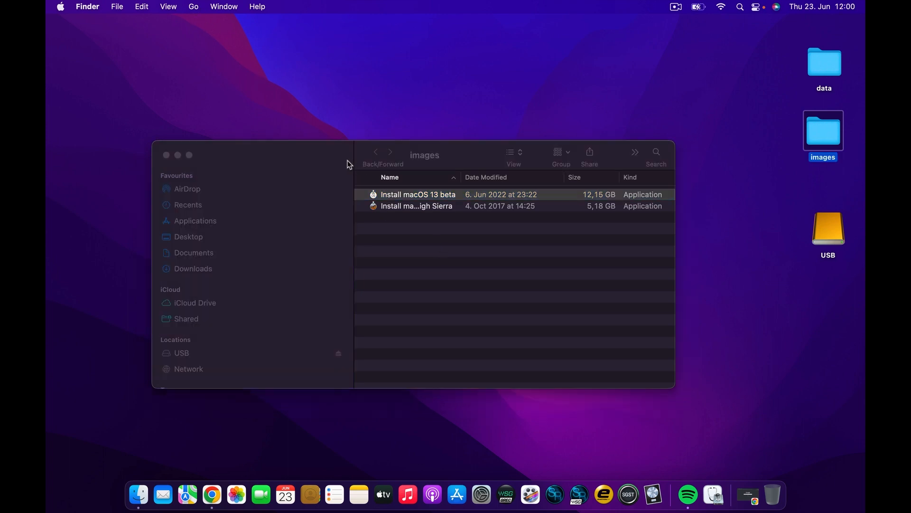
Step: Move Install macOS 13 beta from the images folder into Utilities, dismissing the password prompt
{"action": "left_click", "coordinate": [194, 6]}
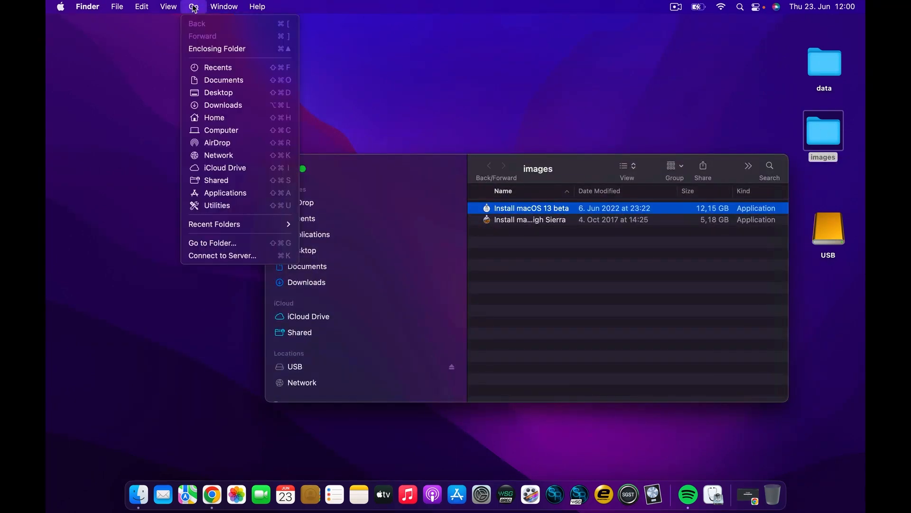
{"action": "mouse_move", "coordinate": [217, 204]}
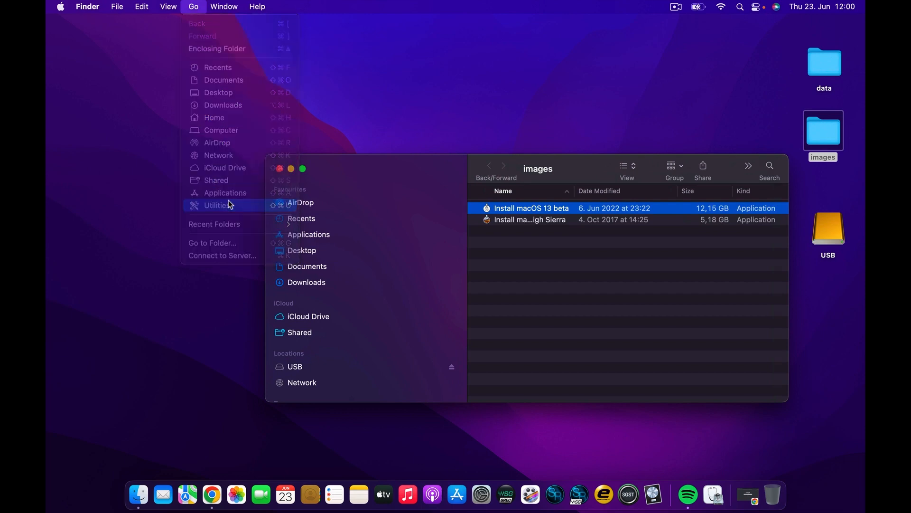
{"action": "left_click", "coordinate": [217, 204]}
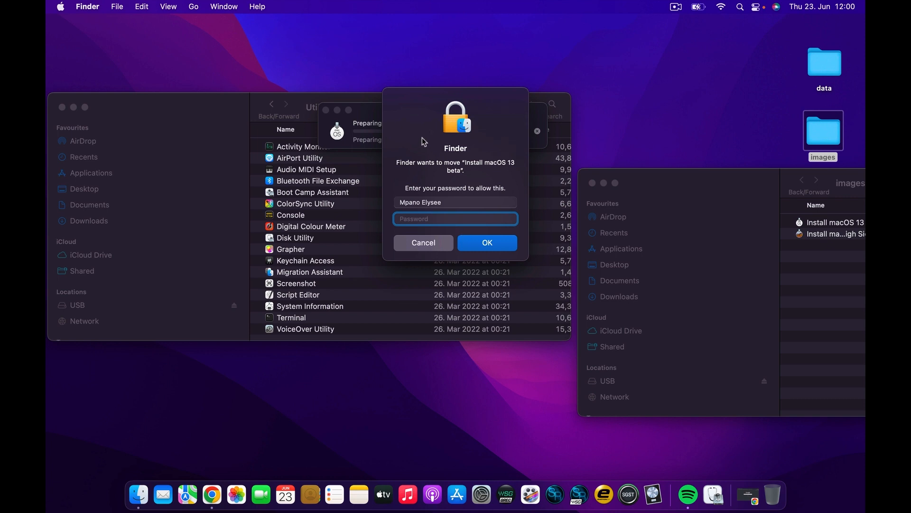
{"action": "mouse_move", "coordinate": [505, 187]}
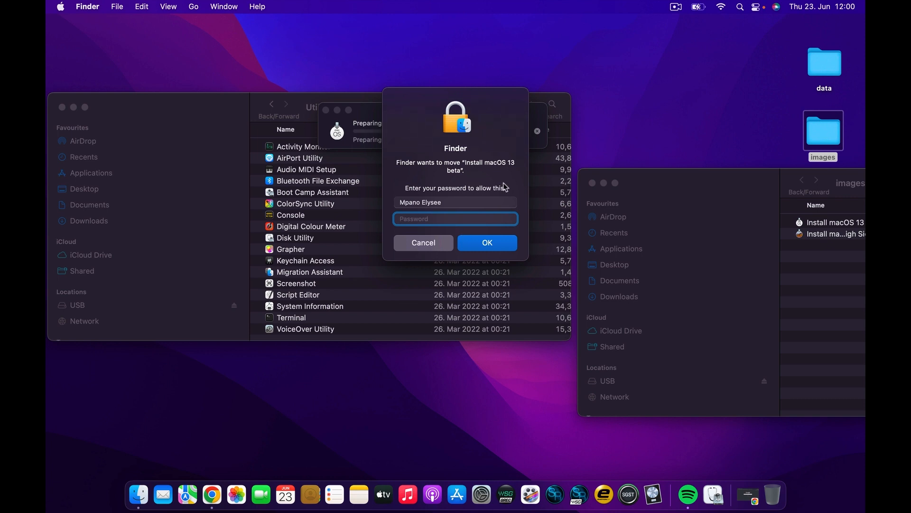
{"action": "left_click", "coordinate": [423, 243]}
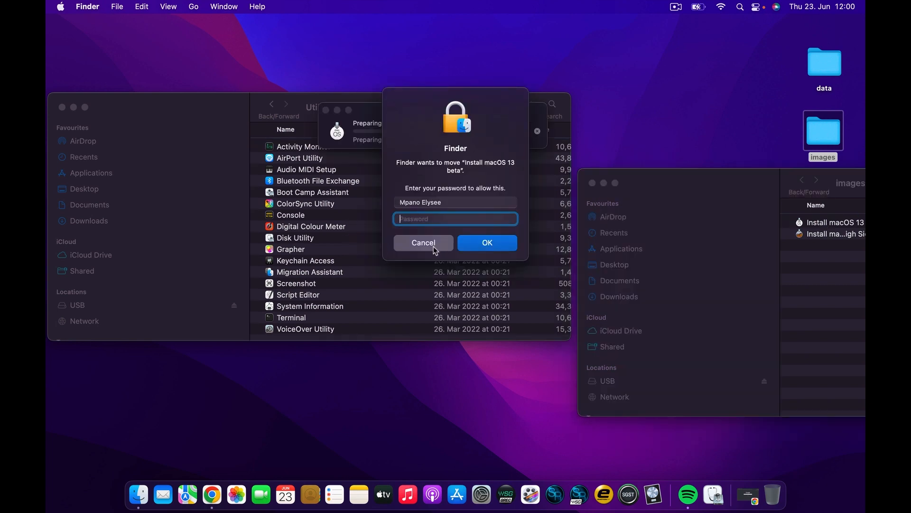
{"action": "left_click", "coordinate": [487, 243]}
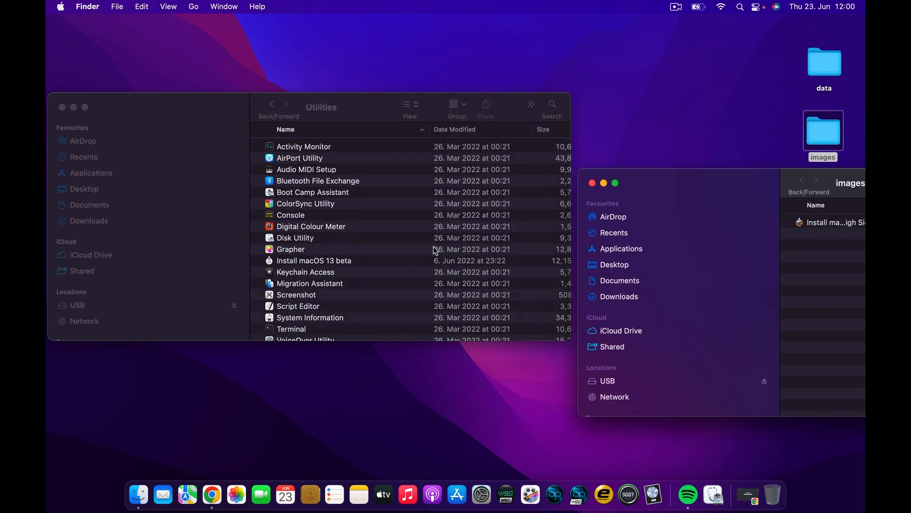
{"action": "left_click", "coordinate": [314, 261]}
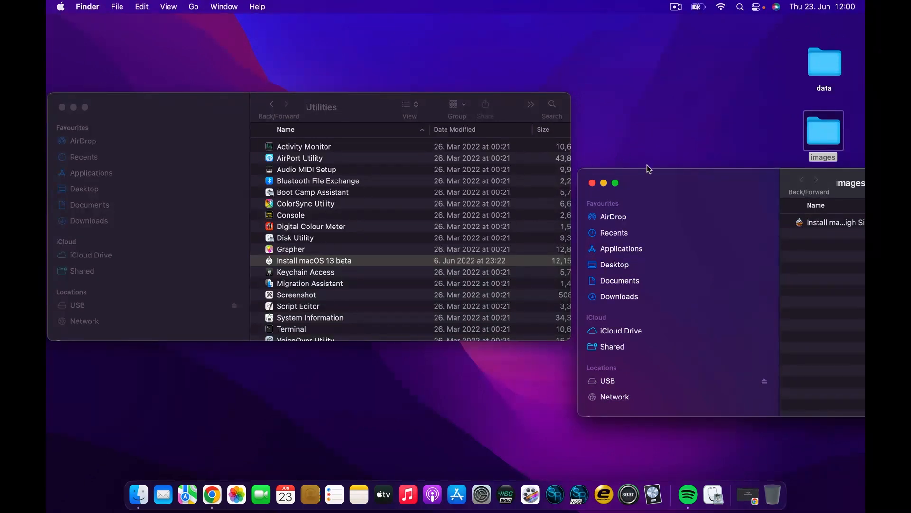
{"action": "scroll", "scroll_direction": "down", "scroll_amount": 3}
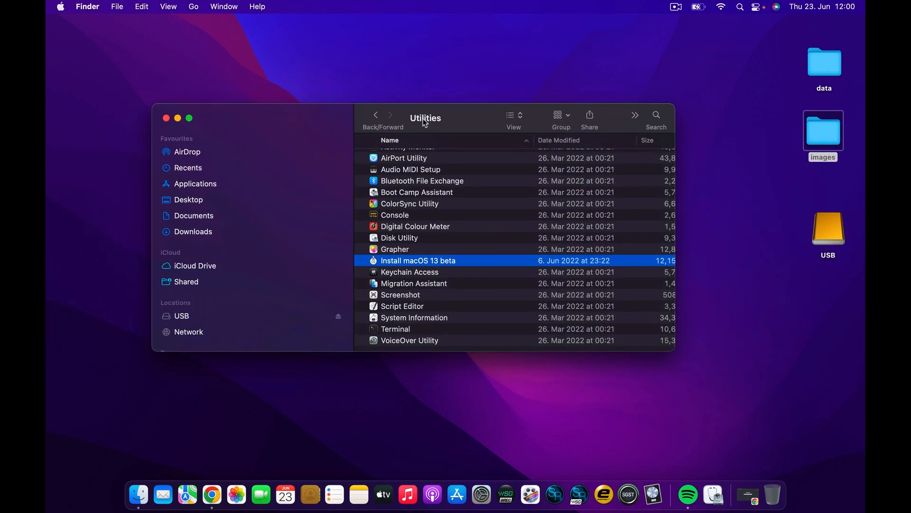
{"action": "mouse_move", "coordinate": [455, 143]}
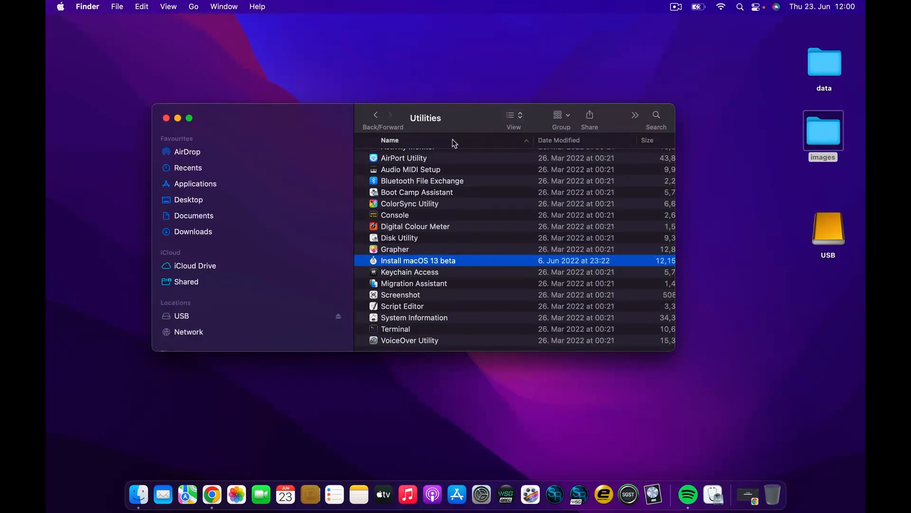
{"action": "mouse_move", "coordinate": [217, 194]}
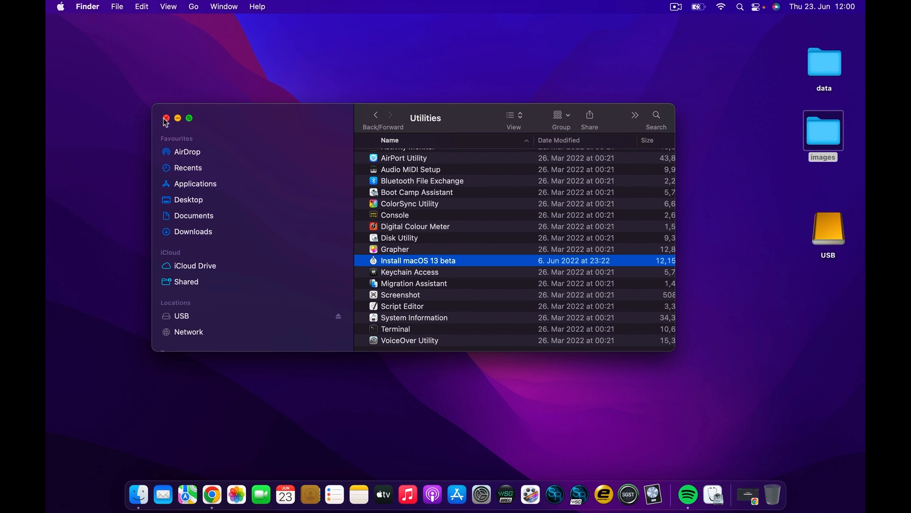
Step: Close the Utilities window and launch Disk Utility by searching Spotlight for 'disk utility'
{"action": "left_click", "coordinate": [166, 118]}
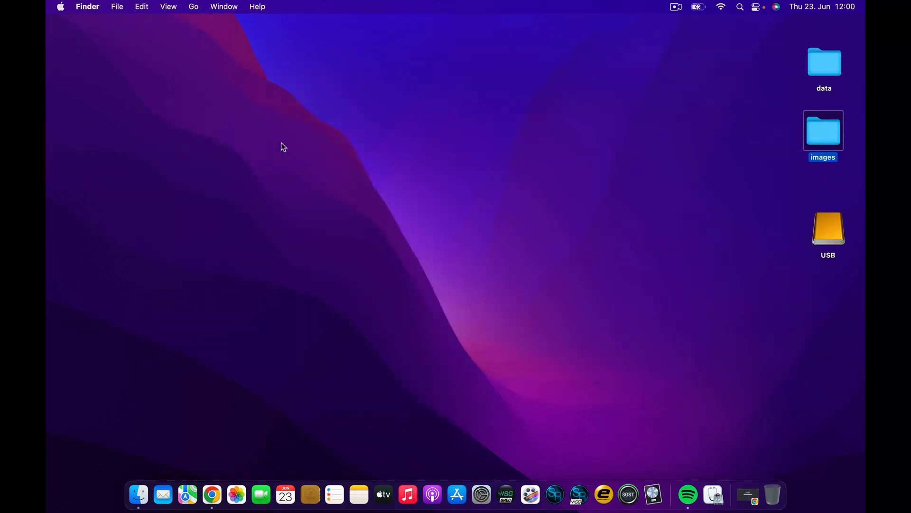
{"action": "mouse_move", "coordinate": [535, 174]}
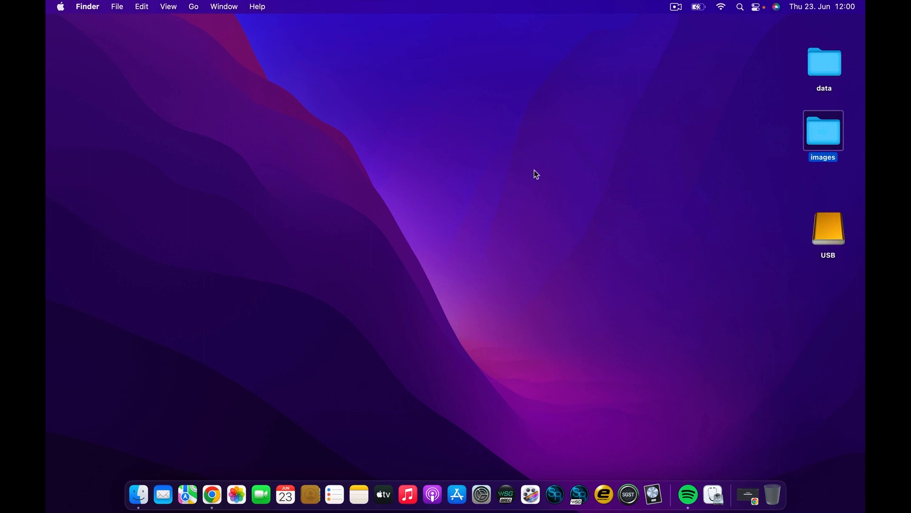
{"action": "left_click", "coordinate": [740, 6]}
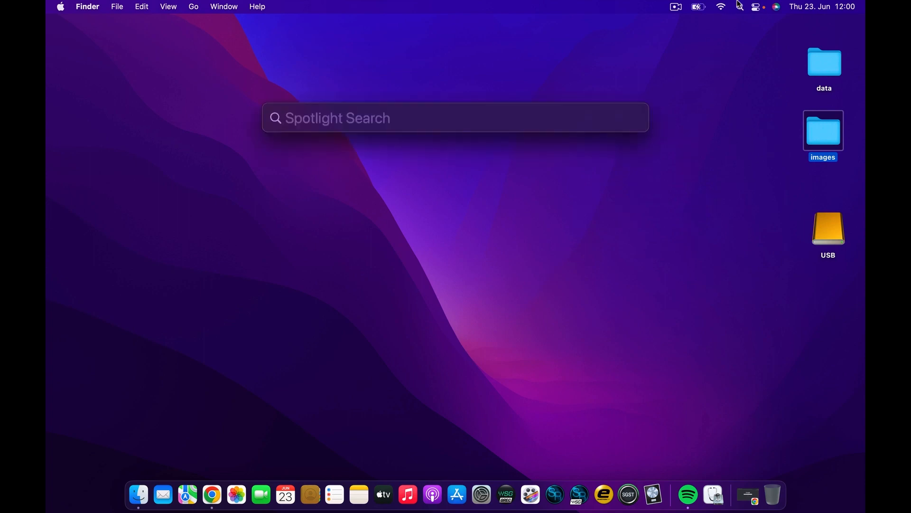
{"action": "type", "text": "disk uto"}
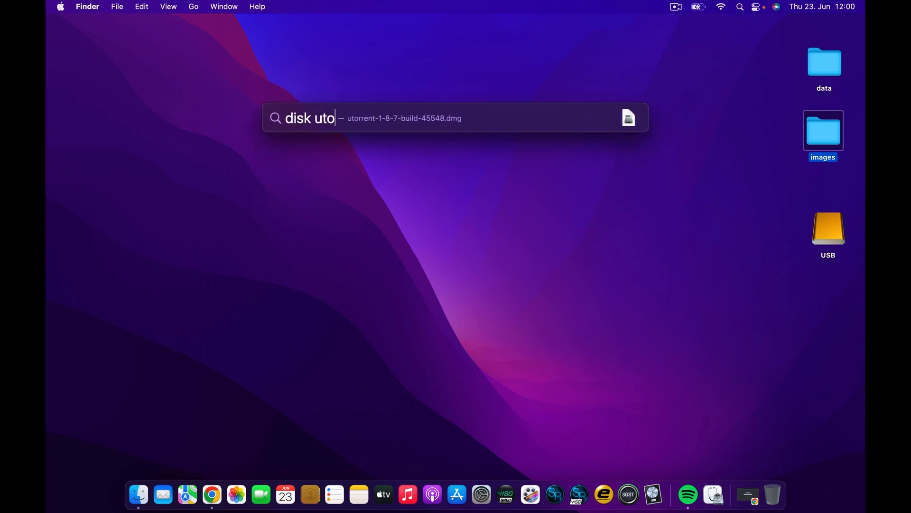
{"action": "type", "text": "ility"}
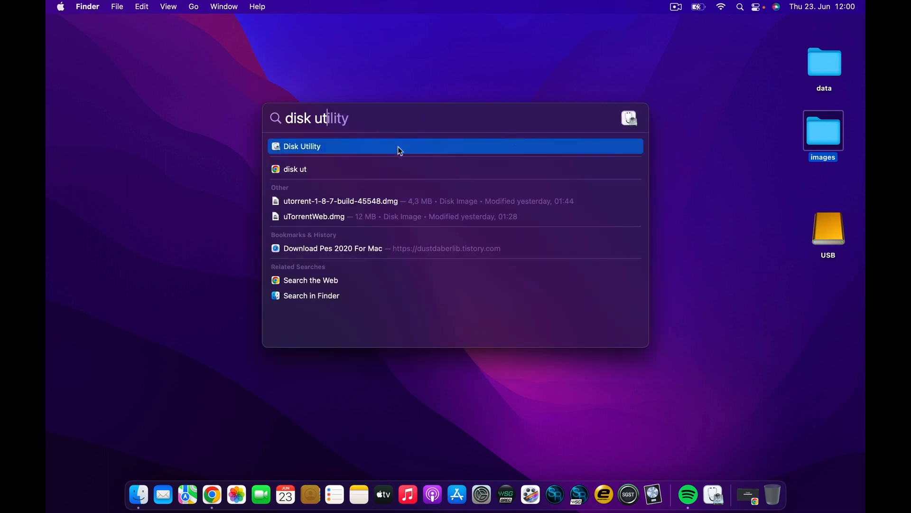
{"action": "left_click", "coordinate": [302, 146]}
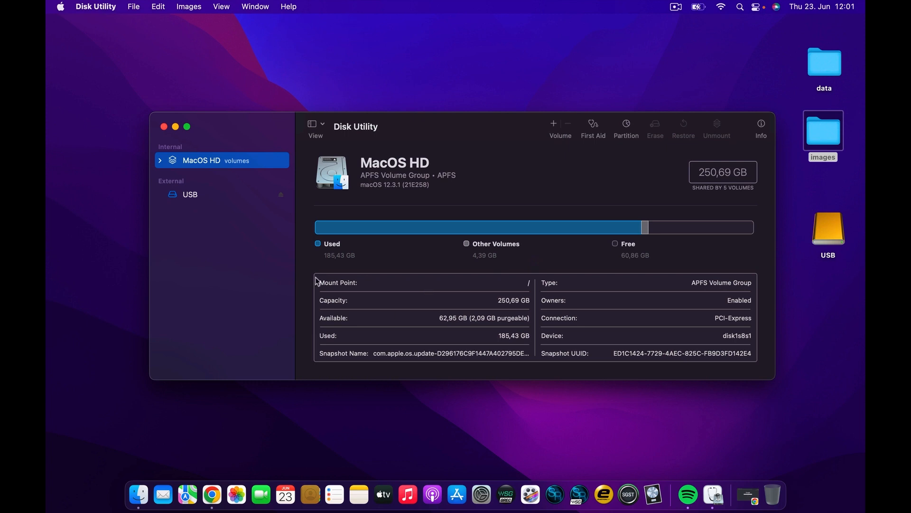
{"action": "mouse_move", "coordinate": [209, 202]}
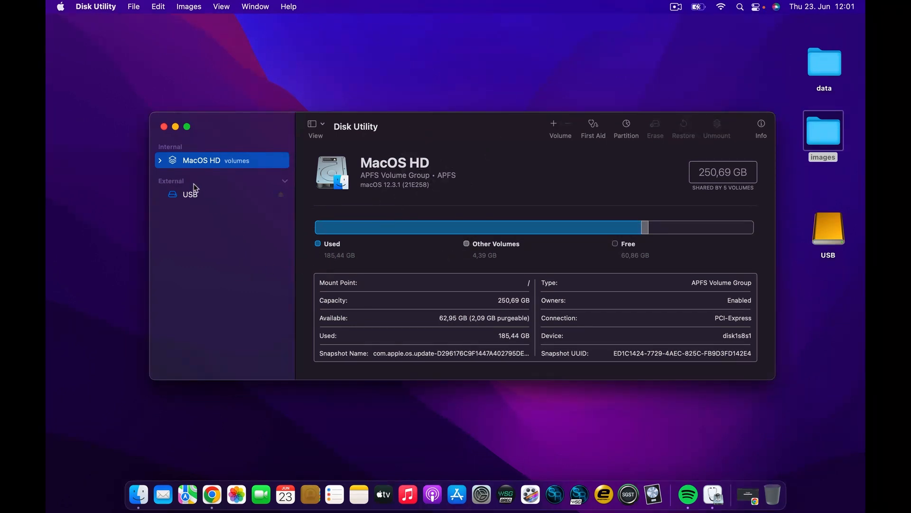
Step: Select the external USB drive to show its 60 GB Mac OS Extended (Journaled) details
{"action": "left_click", "coordinate": [190, 194]}
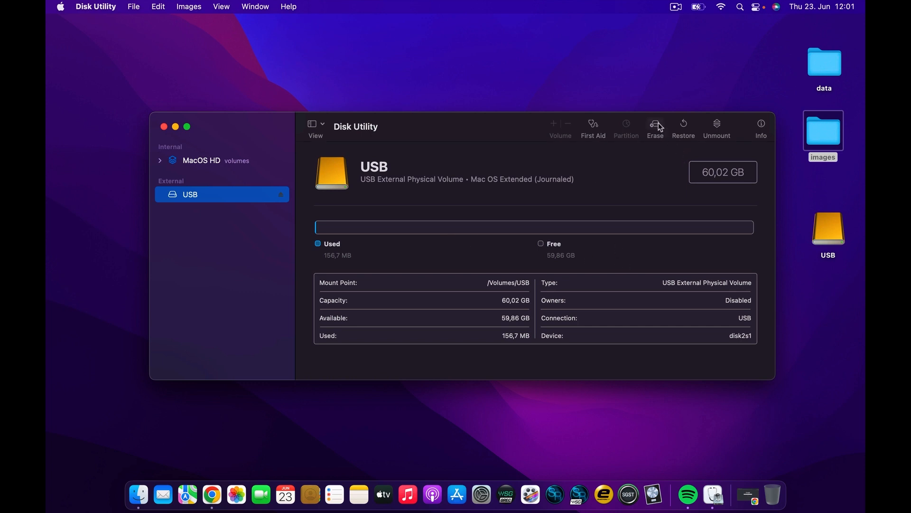
Step: Erase the USB drive as Mac OS Extended (Journaled) named 'macOS' and dismiss the report
{"action": "left_click", "coordinate": [655, 127]}
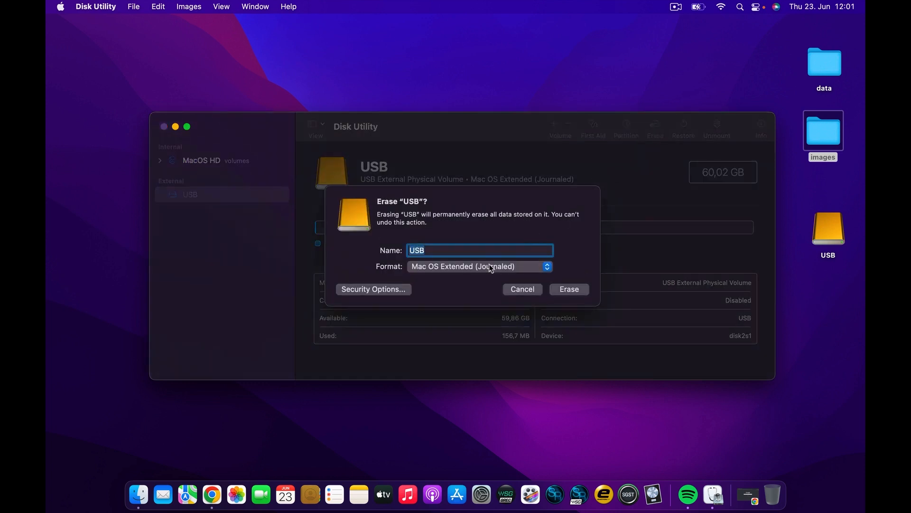
{"action": "type", "text": "macO"}
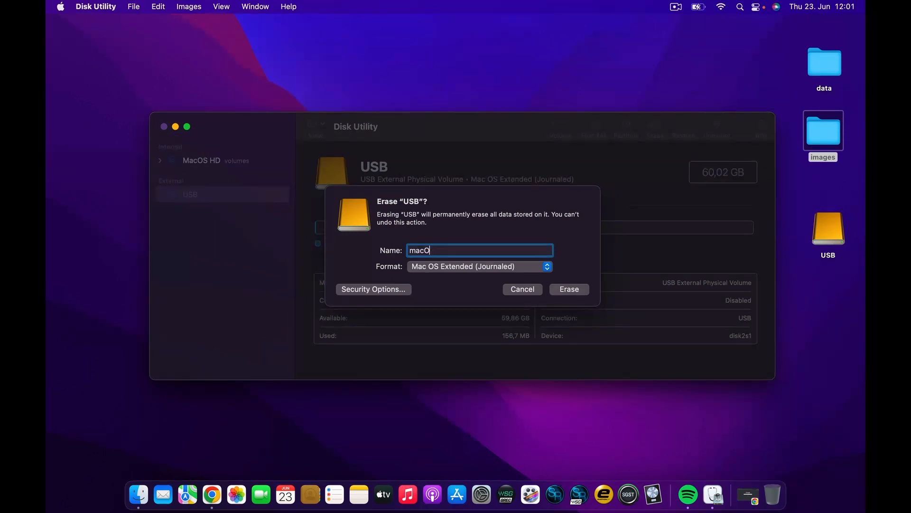
{"action": "type", "text": "S"}
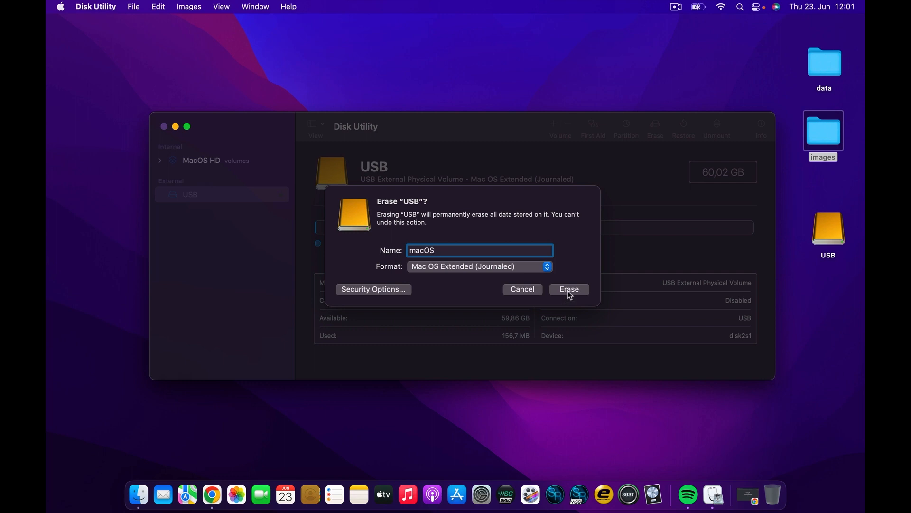
{"action": "left_click", "coordinate": [568, 289]}
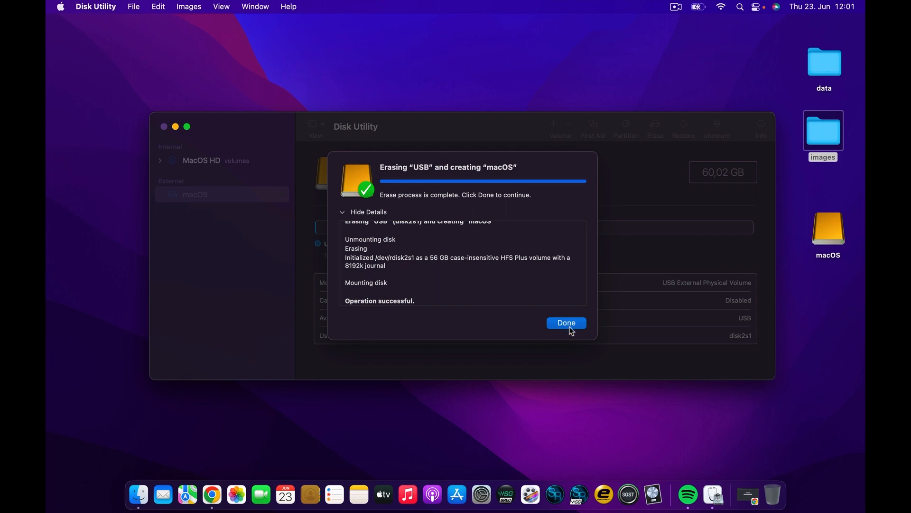
{"action": "left_click", "coordinate": [565, 323]}
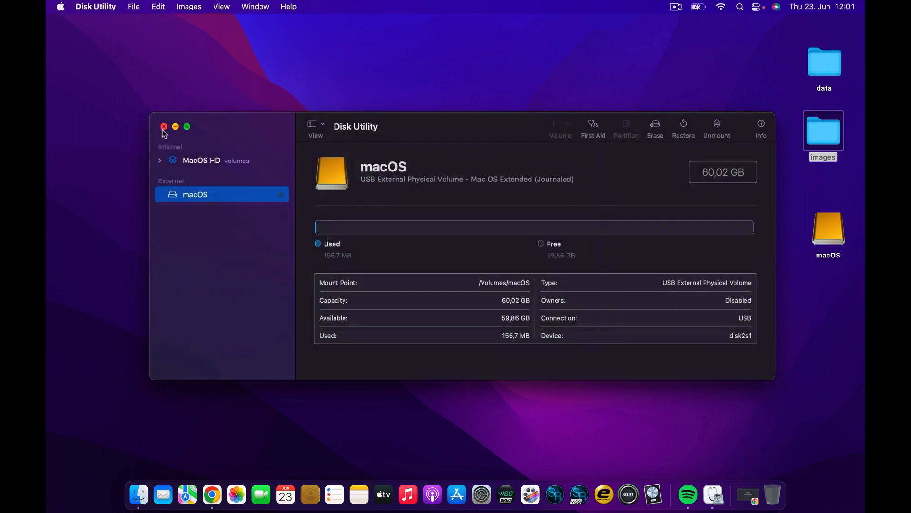
Step: Close Disk Utility and launch Terminal by searching Spotlight for 'terminal'
{"action": "left_click", "coordinate": [164, 127]}
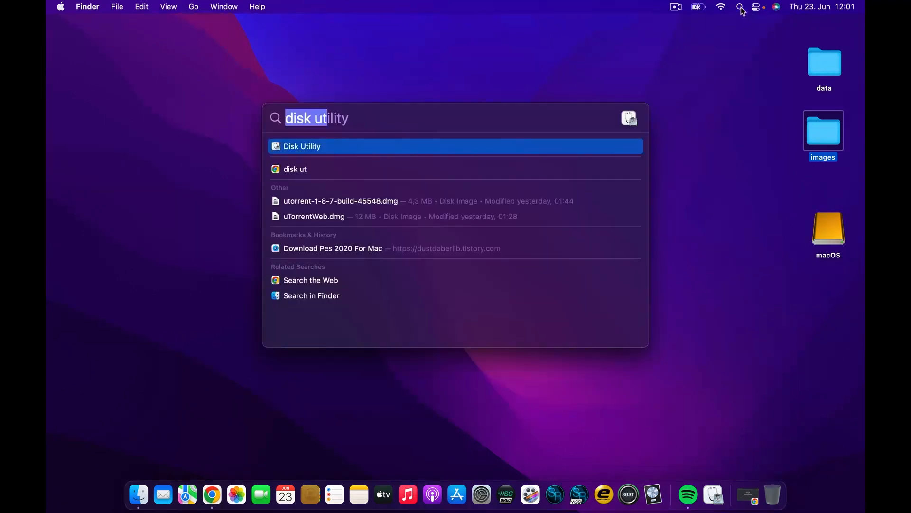
{"action": "type", "text": "terminal"}
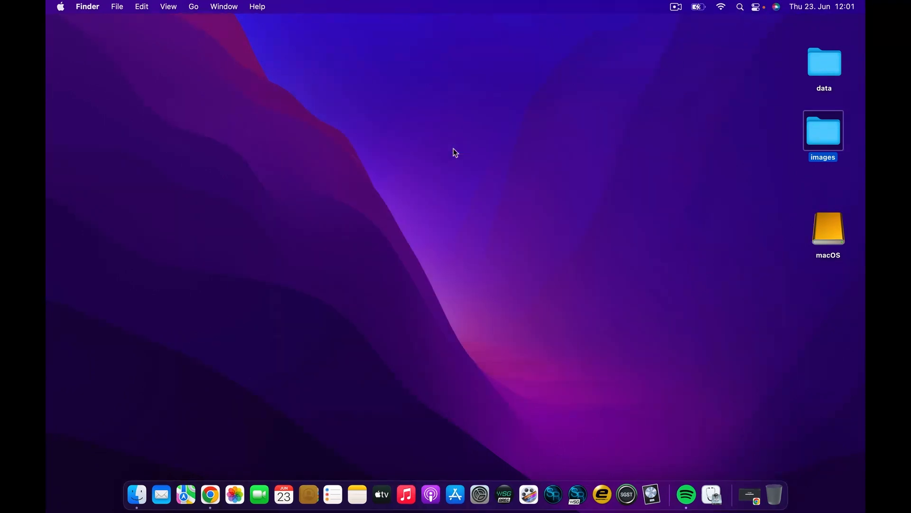
{"action": "left_click", "coordinate": [724, 494]}
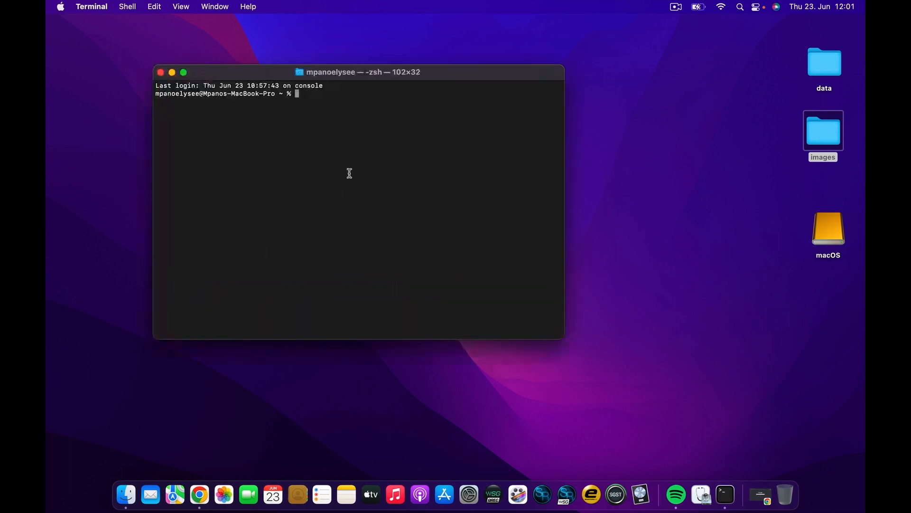
{"action": "mouse_move", "coordinate": [338, 130]}
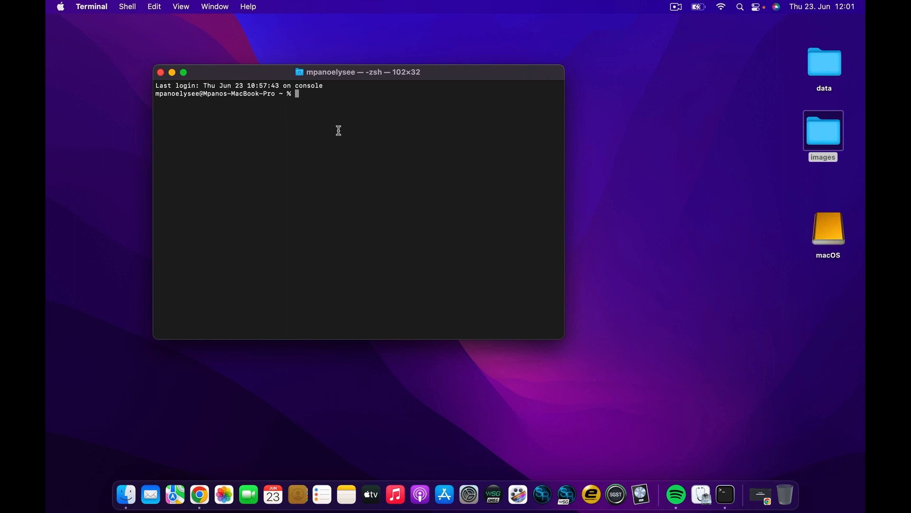
Step: Run the Install macOS 13 beta createinstallmedia command targeting /Volumes/macOS instead of ventura
{"action": "type", "text": "sudo /Applications/Install\\ macOS\\ 13\\ beta.app/Contents/Resources/createinstallmedia --volume /Volumes/ventura --nointeraction"}
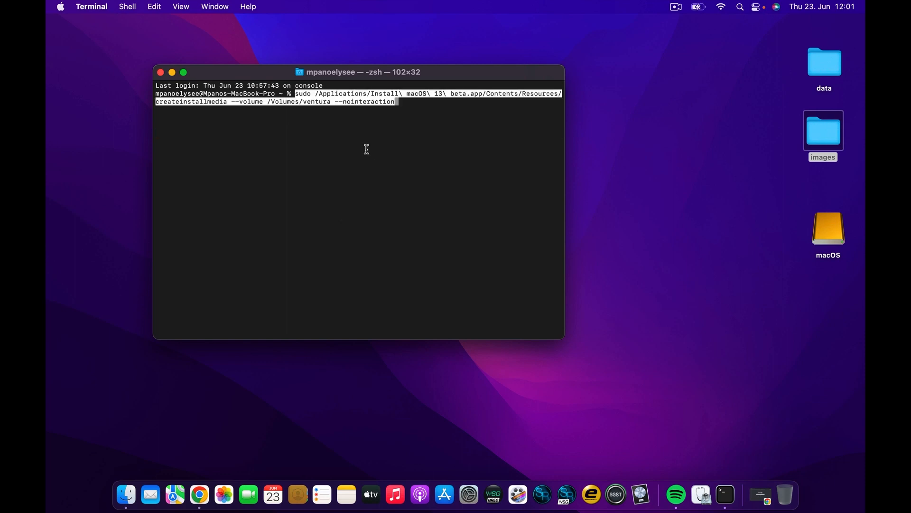
{"action": "mouse_move", "coordinate": [426, 145]}
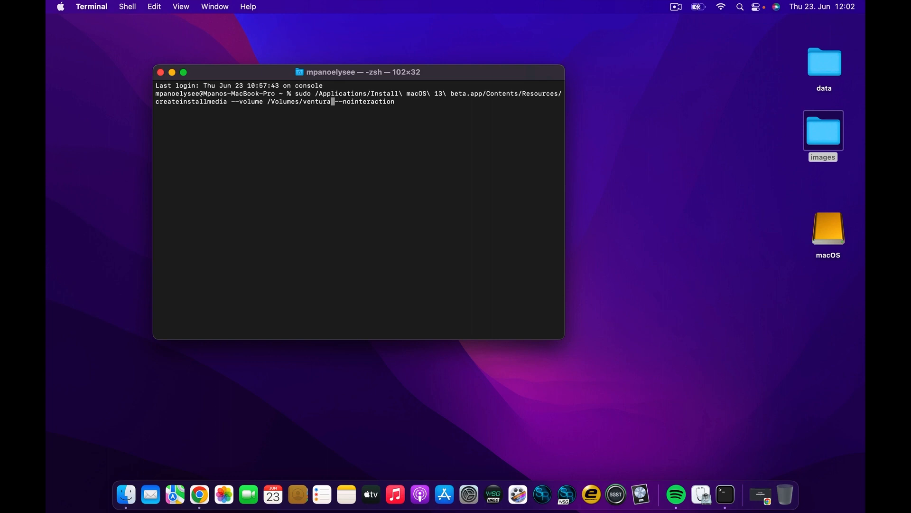
{"action": "key", "text": "Backspace"}
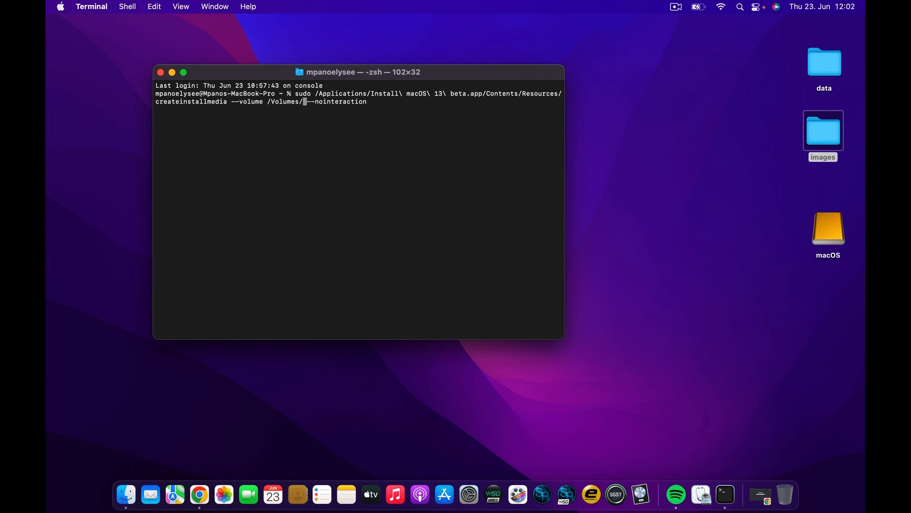
{"action": "mouse_move", "coordinate": [474, 131]}
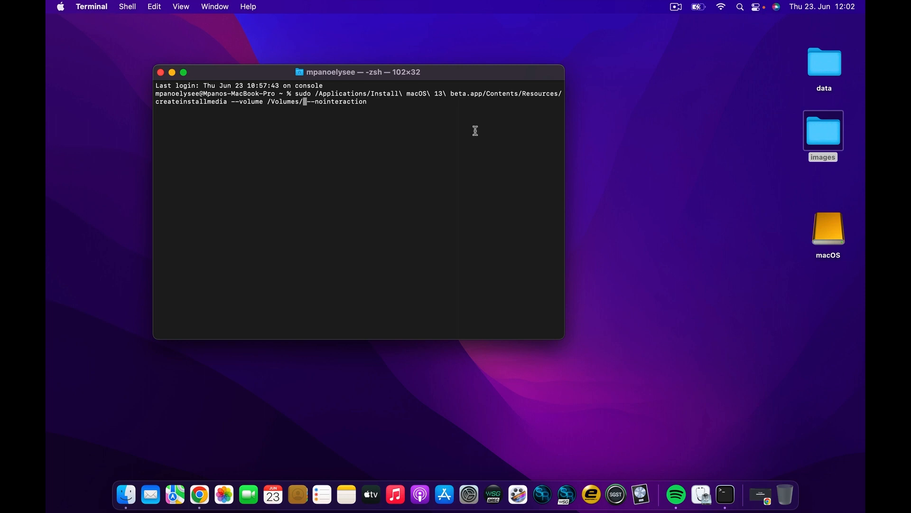
{"action": "type", "text": "ma"}
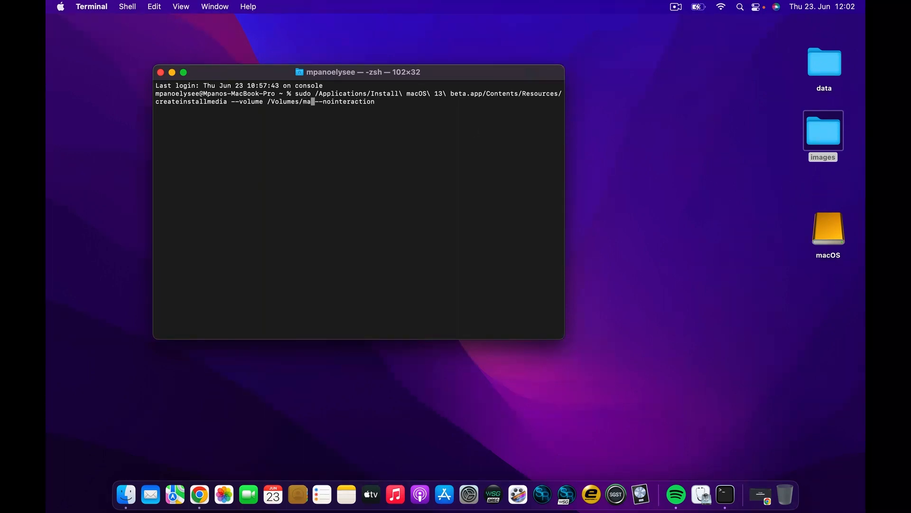
{"action": "type", "text": "cOS"}
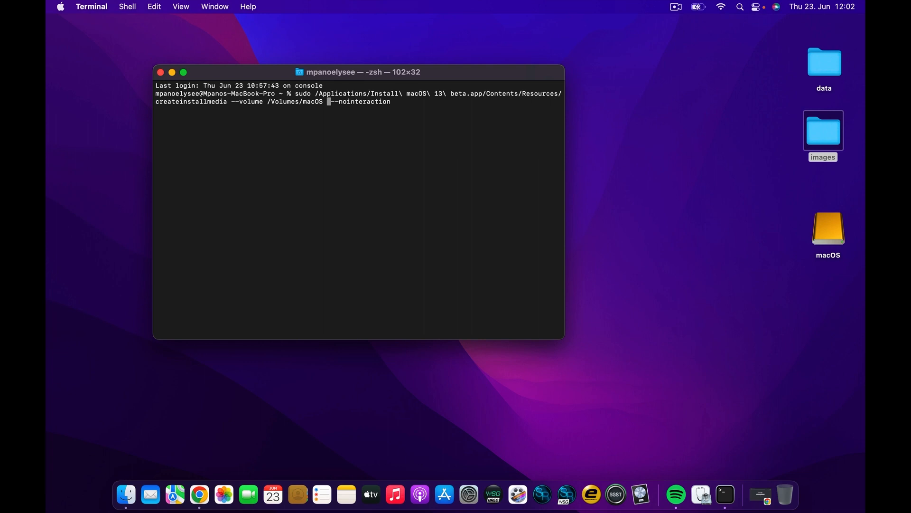
{"action": "key", "text": "Return"}
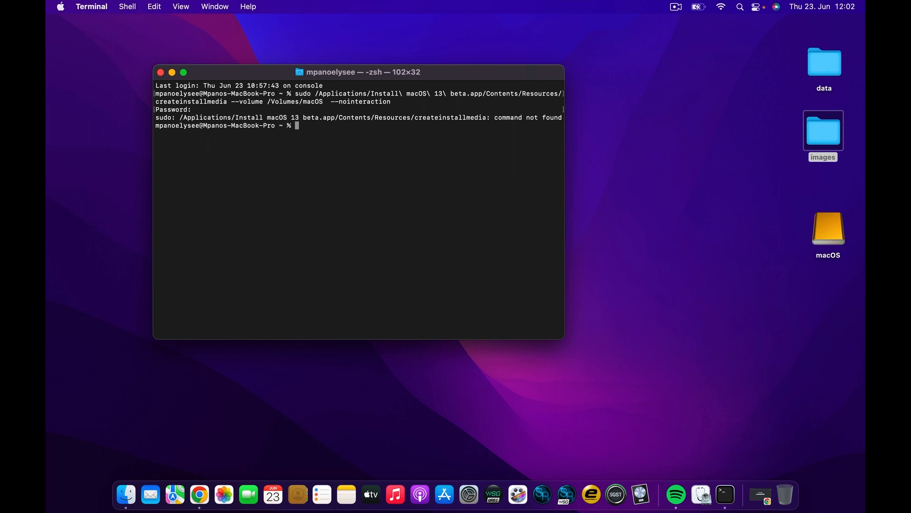
{"action": "mouse_move", "coordinate": [346, 137]}
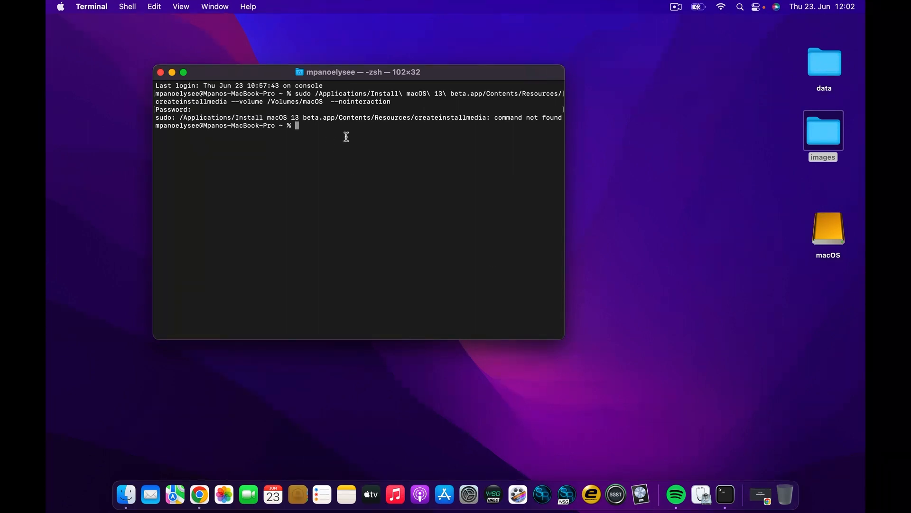
{"action": "mouse_move", "coordinate": [576, 179]}
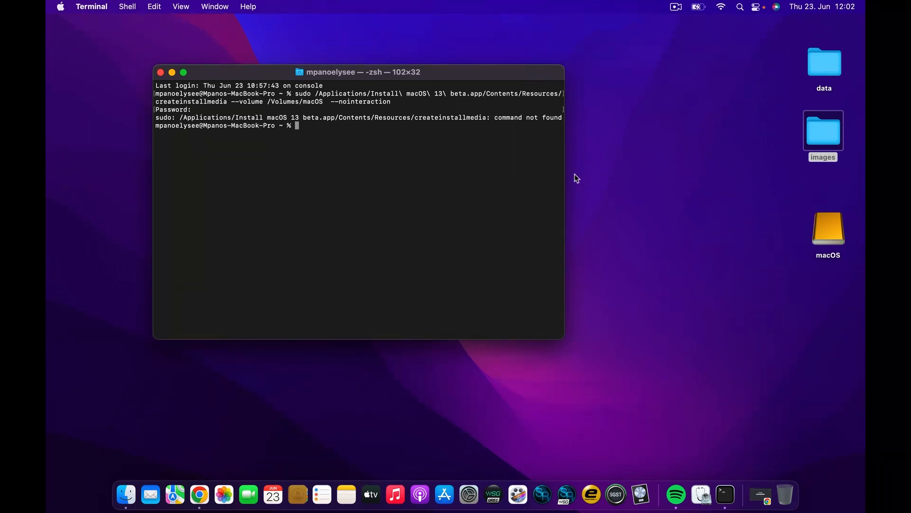
Step: Widen the Terminal window so the long error lines fit
{"action": "left_click_drag", "start_coordinate": [562, 184], "coordinate": [681, 184]}
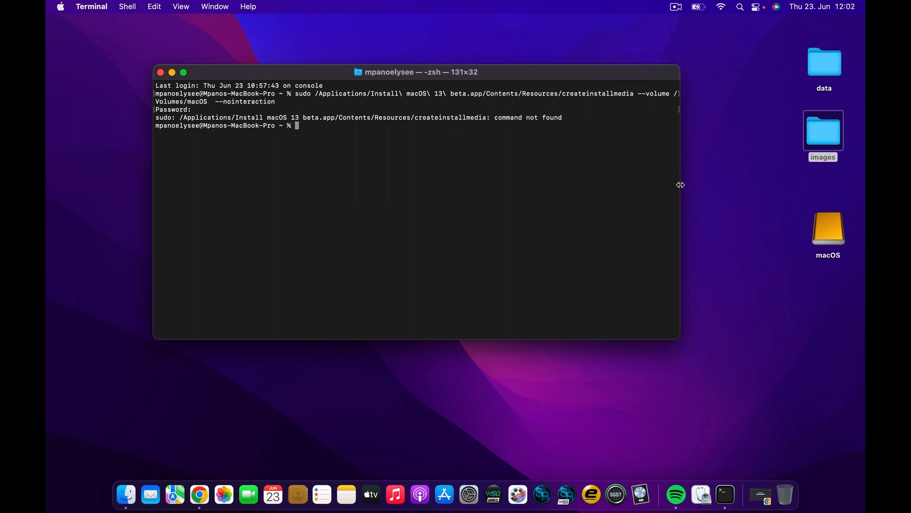
{"action": "mouse_move", "coordinate": [112, 144]}
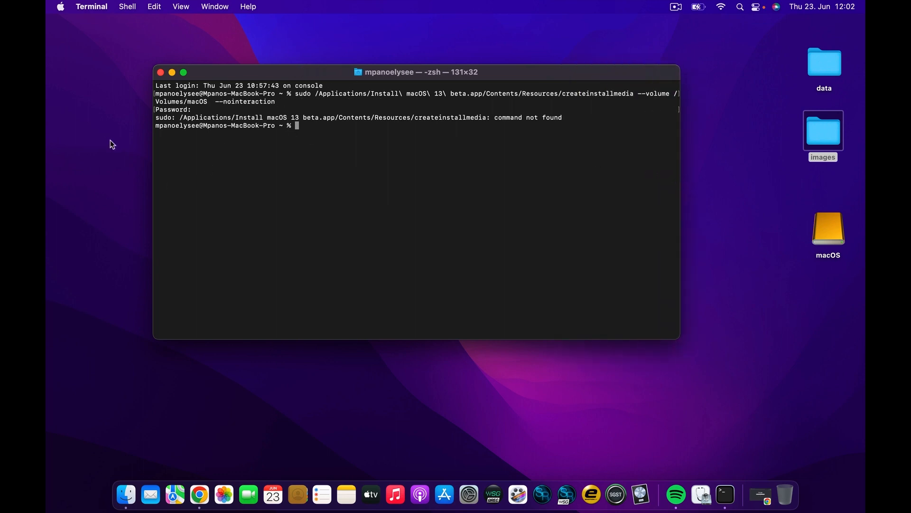
Step: Open the Applications folder in Finder and scroll through the installed apps
{"action": "left_click", "coordinate": [193, 6]}
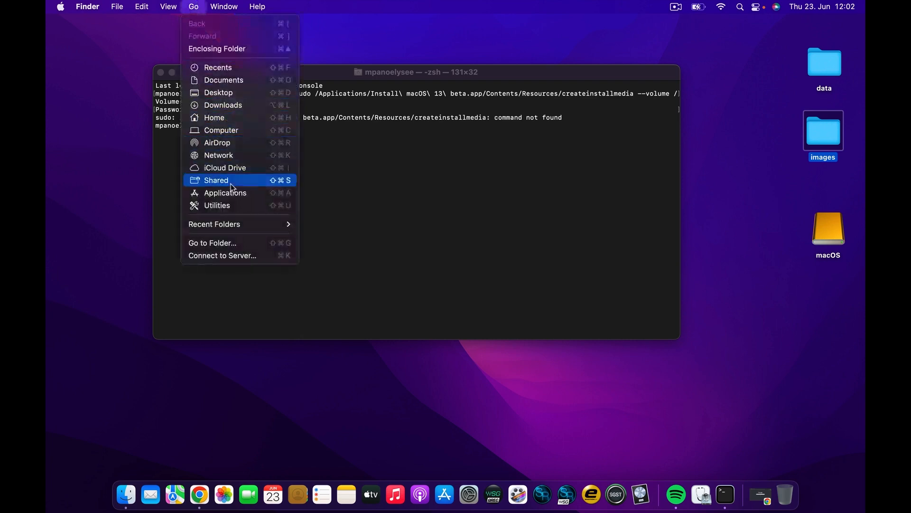
{"action": "left_click", "coordinate": [225, 192]}
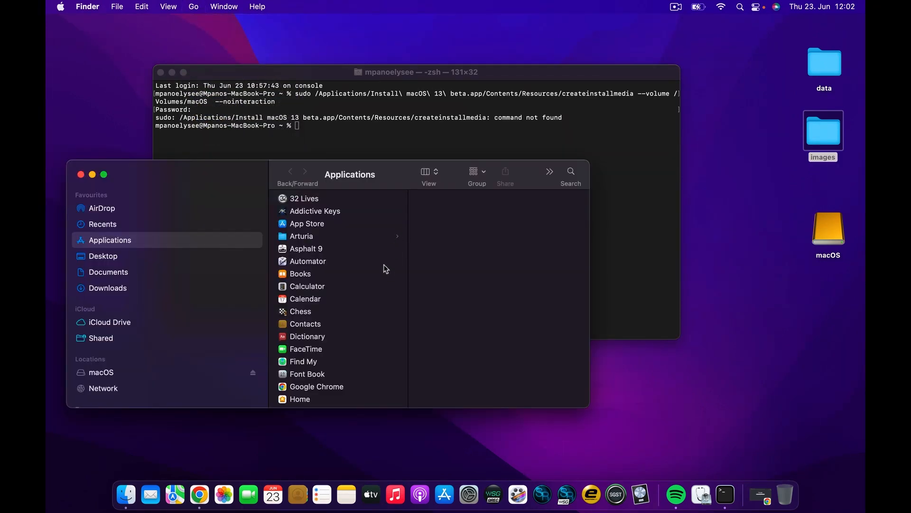
{"action": "scroll", "scroll_direction": "down", "scroll_amount": 3}
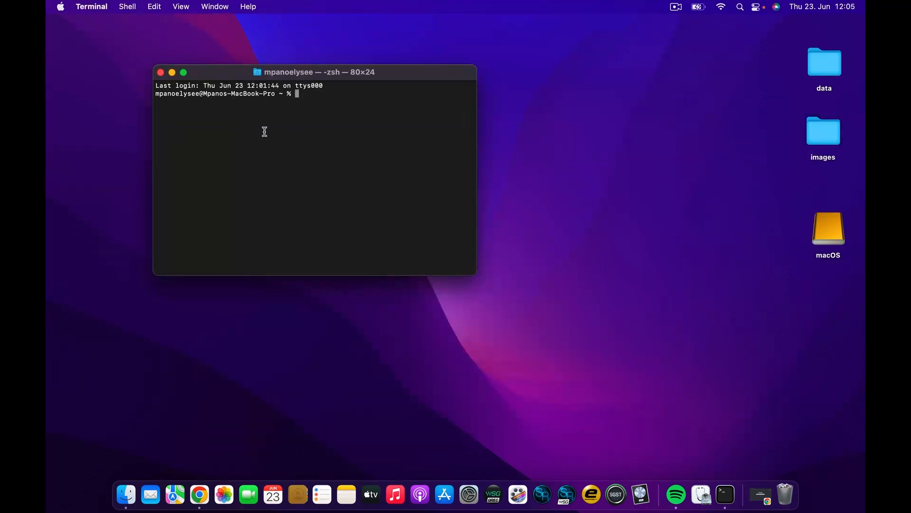
Step: Paste the createinstallmedia command for the macOS volume again and submit the admin password
{"action": "type", "text": "sudo /Applications/Install\\ macOS\\ 13\\ beta.app/Contents/Resources/createinstallmedia --volume /Volumes/macOS --nointeraction"}
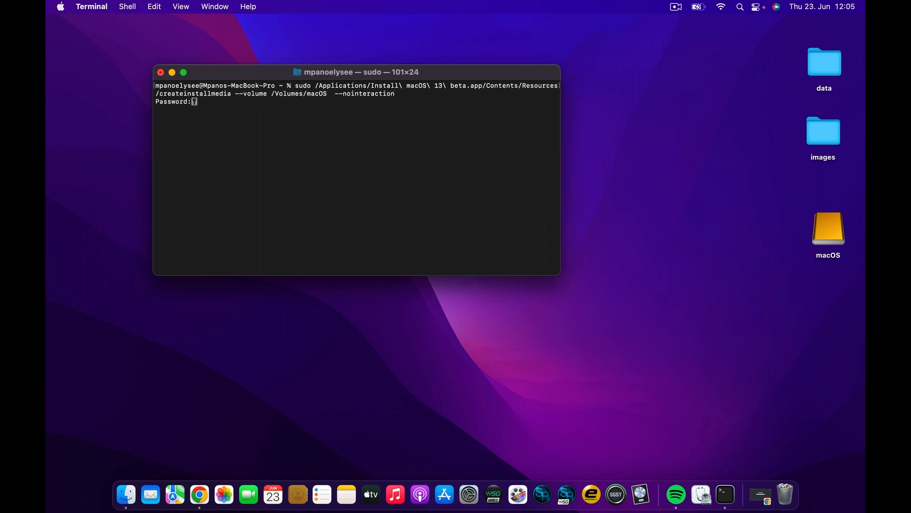
{"action": "key", "text": "Return"}
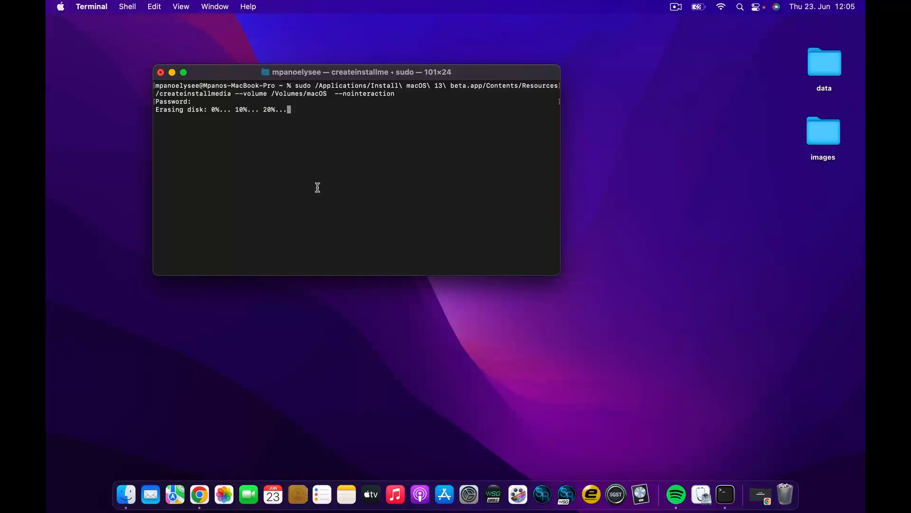
{"action": "mouse_move", "coordinate": [554, 269]}
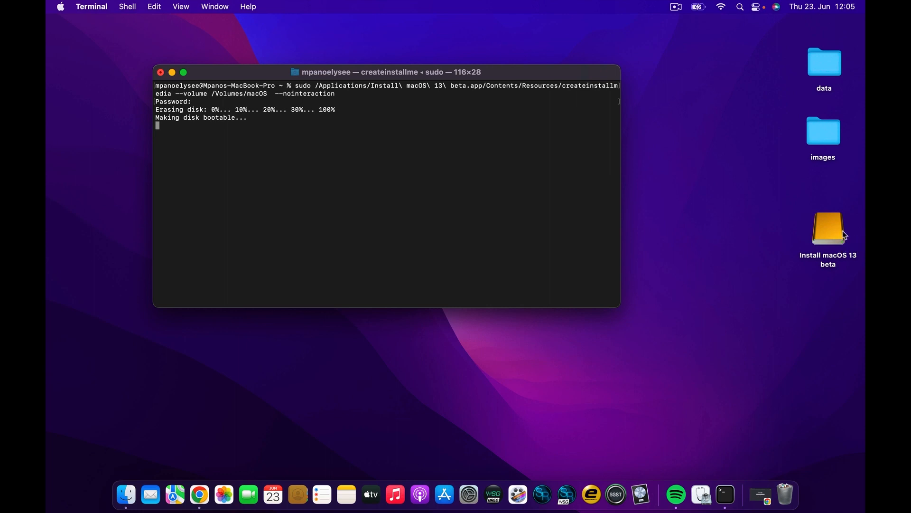
{"action": "mouse_move", "coordinate": [717, 207]}
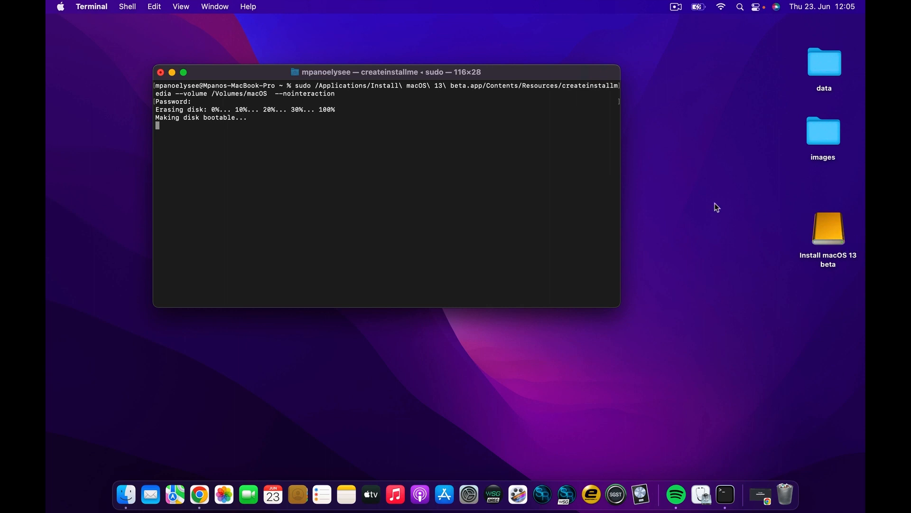
{"action": "mouse_move", "coordinate": [372, 278]}
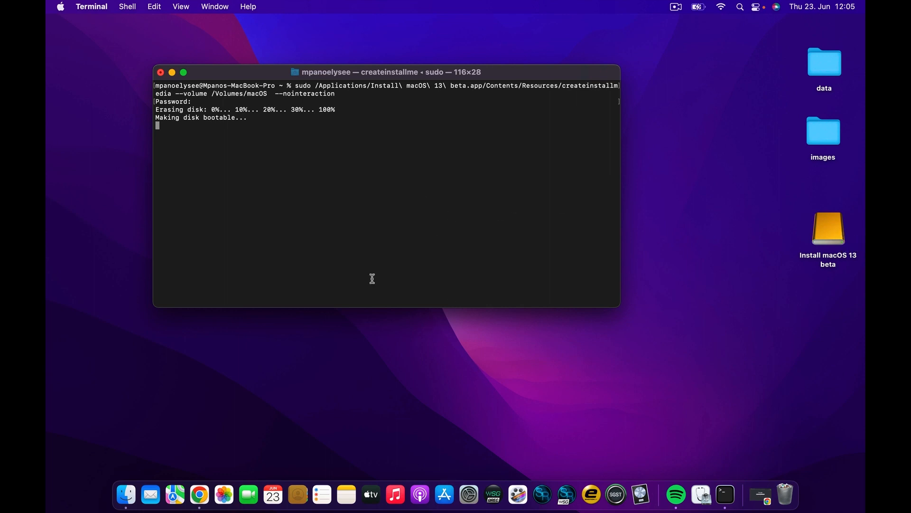
{"action": "mouse_move", "coordinate": [345, 243]}
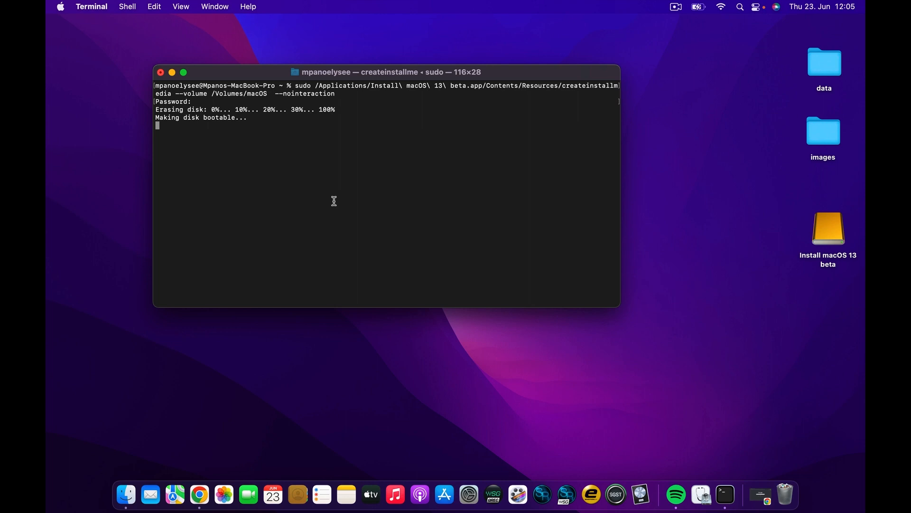
{"action": "mouse_move", "coordinate": [358, 212]}
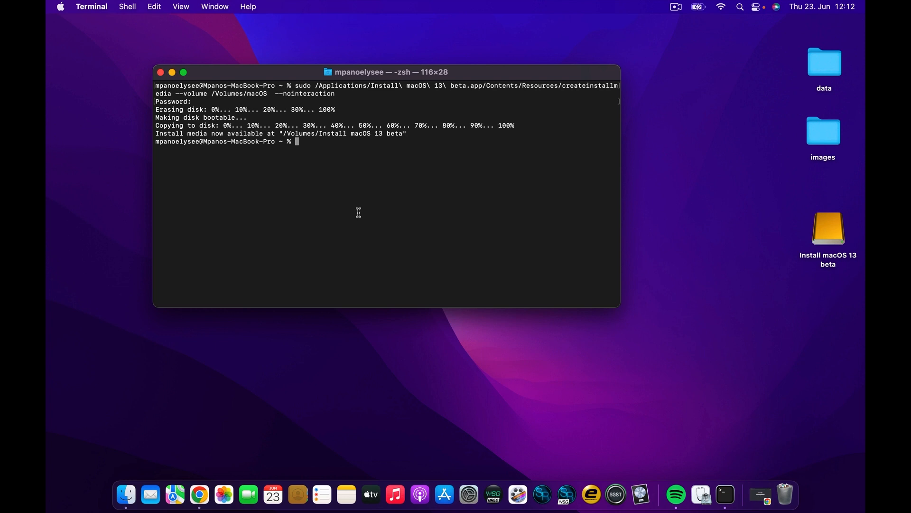
{"action": "mouse_move", "coordinate": [291, 147]}
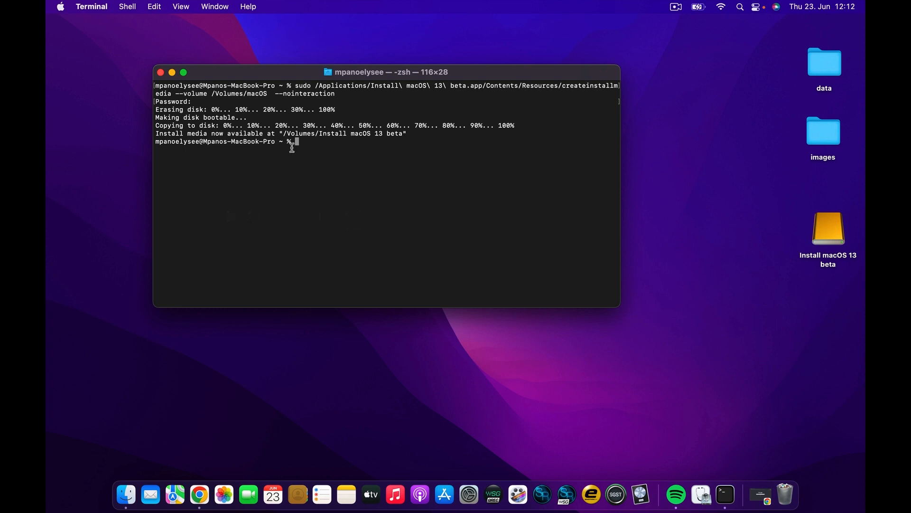
{"action": "mouse_move", "coordinate": [435, 187]}
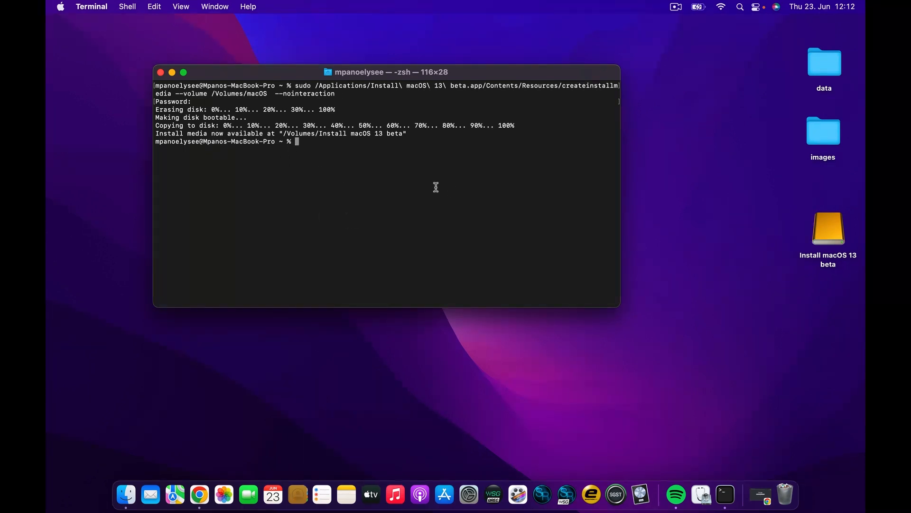
{"action": "mouse_move", "coordinate": [347, 181]}
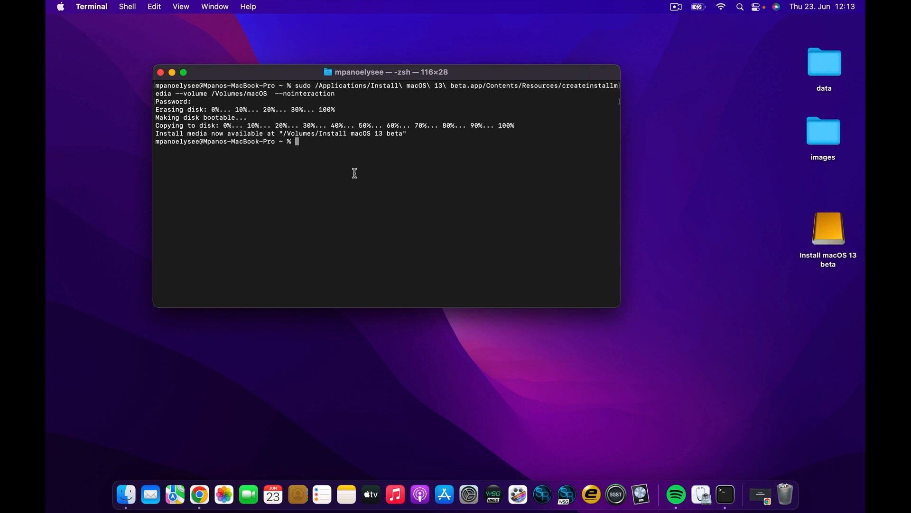
{"action": "mouse_move", "coordinate": [308, 134]}
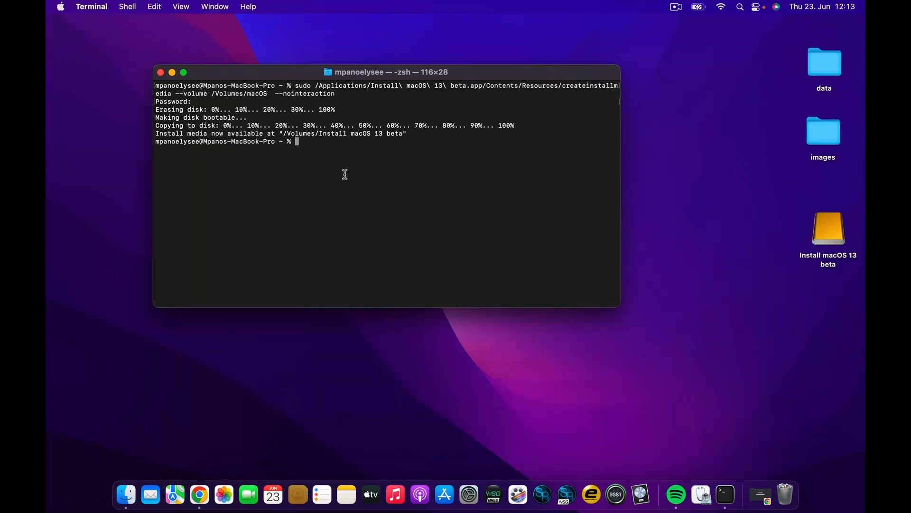
{"action": "mouse_move", "coordinate": [421, 166]}
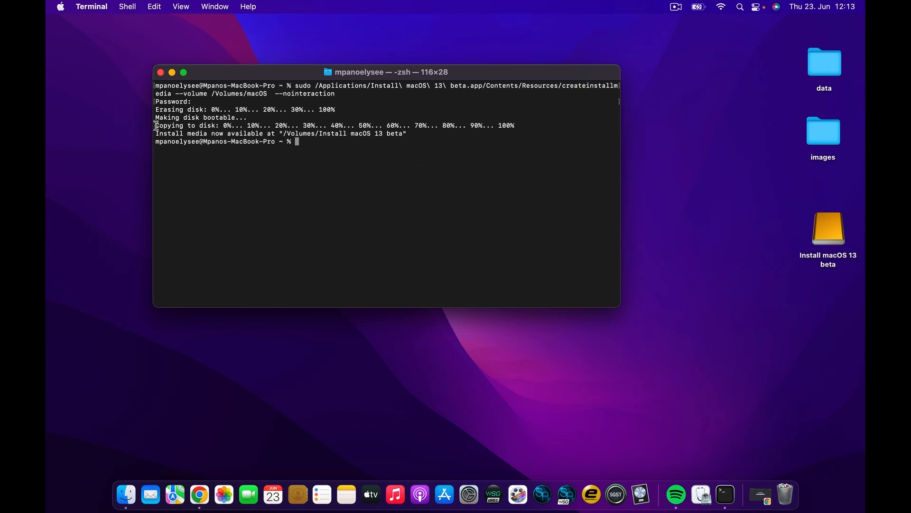
Step: Once copying reaches 100%, select the 'Install media now available at Install macOS 13 beta' line
{"action": "triple_click", "coordinate": [281, 132]}
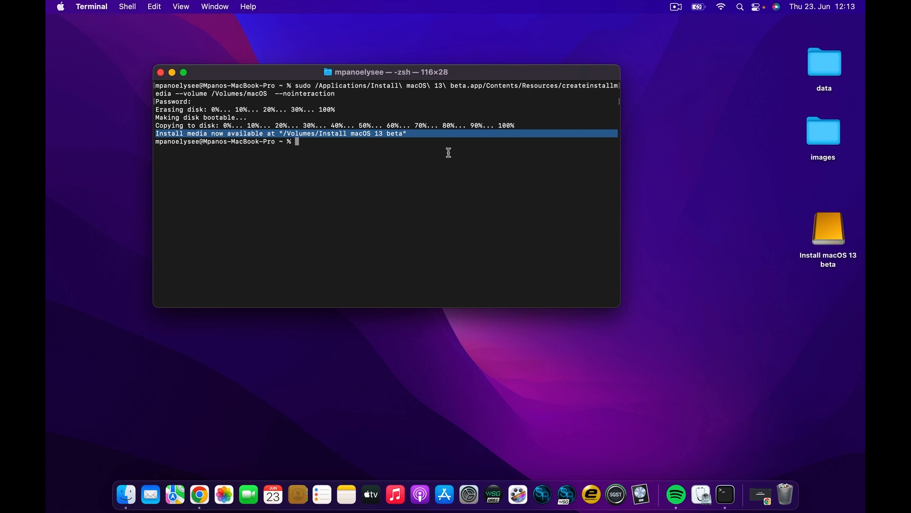
{"action": "mouse_move", "coordinate": [359, 184]}
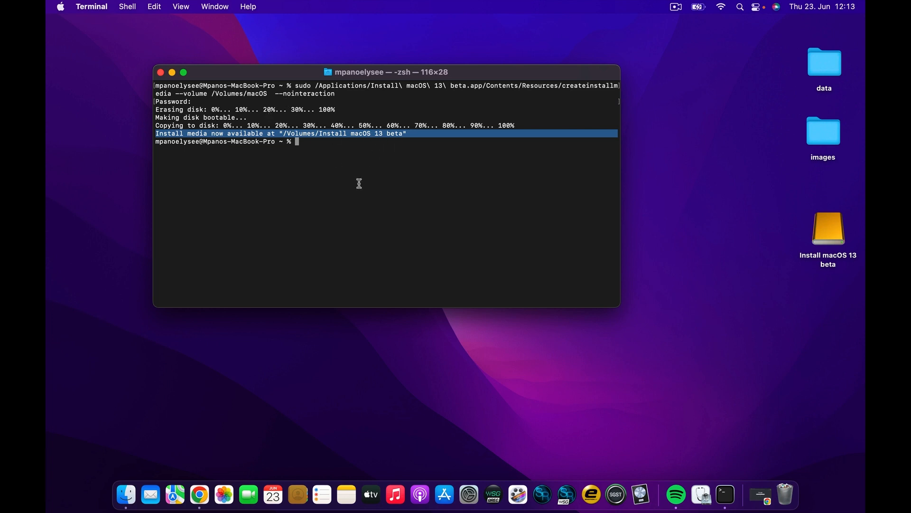